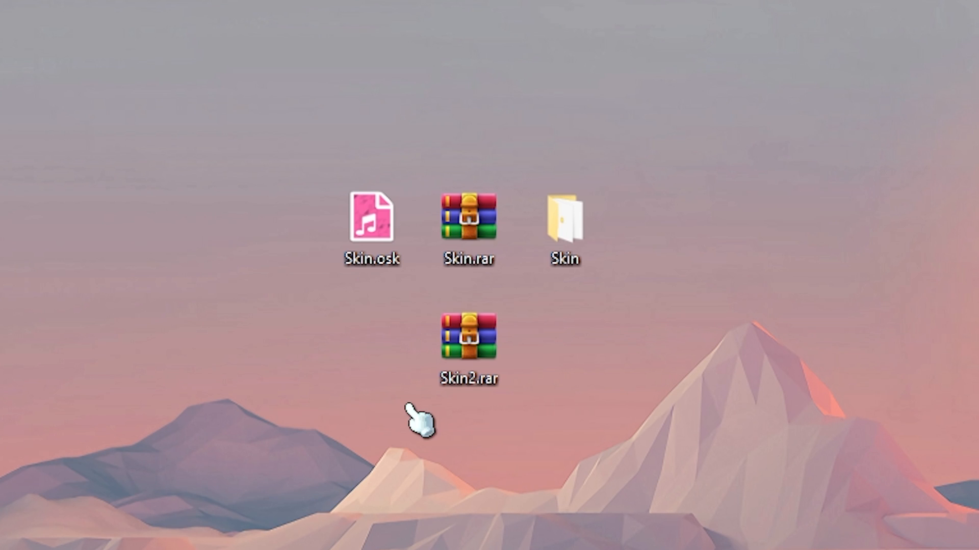
- Open Skin.osk in osu! and bring up the General options over the main menu
left_click(468, 225)
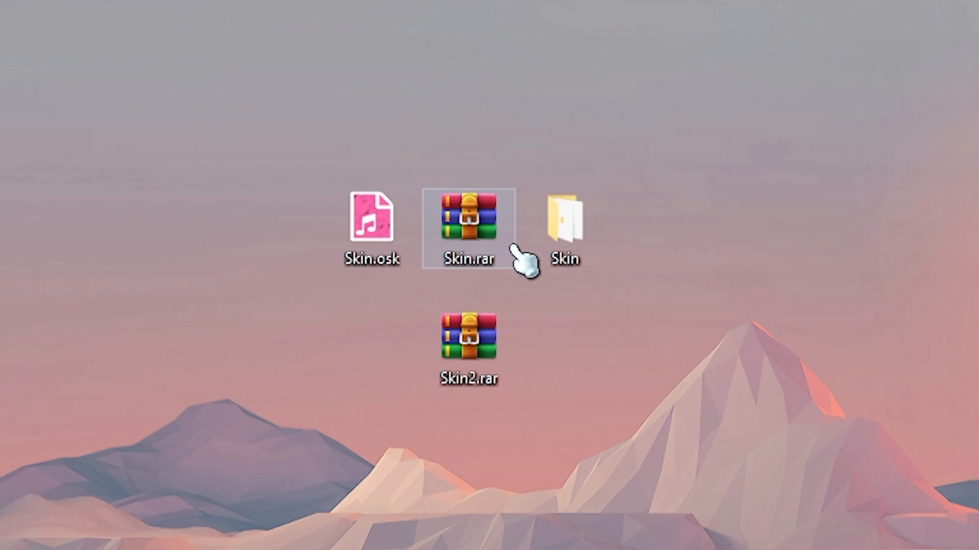
left_click(370, 225)
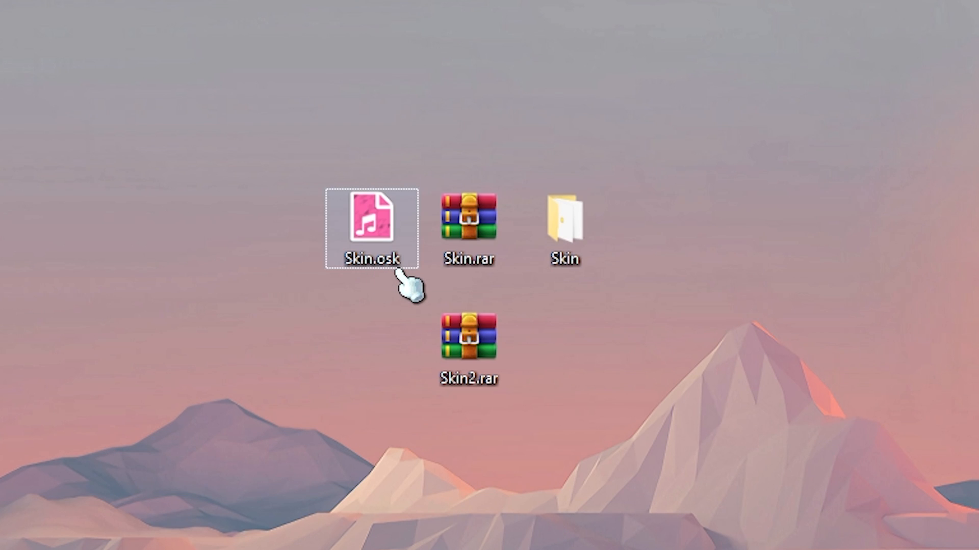
mouse_move(390, 287)
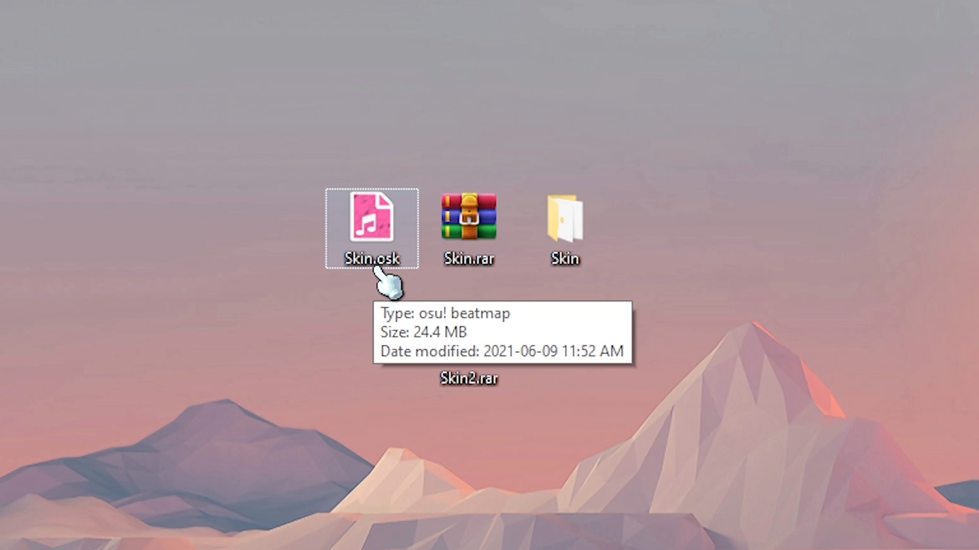
mouse_move(362, 247)
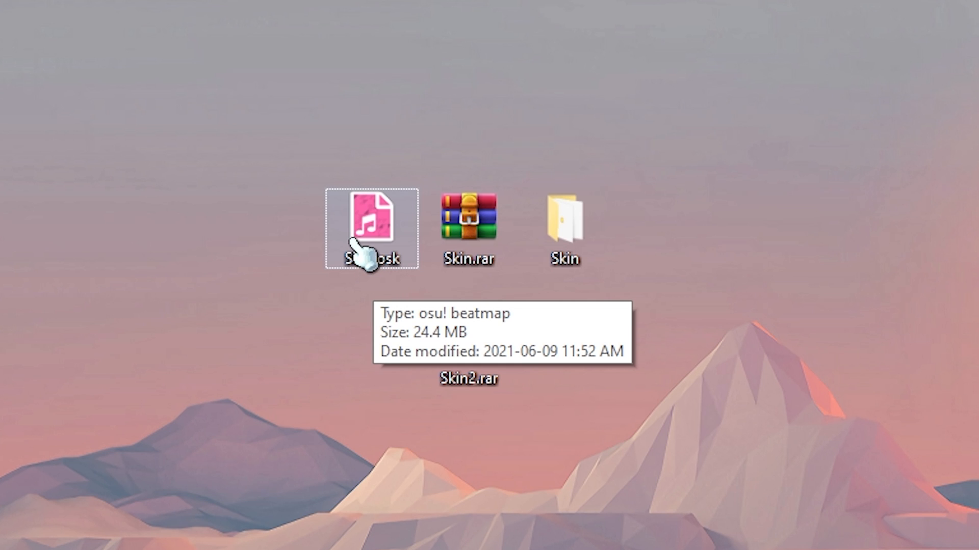
mouse_move(359, 246)
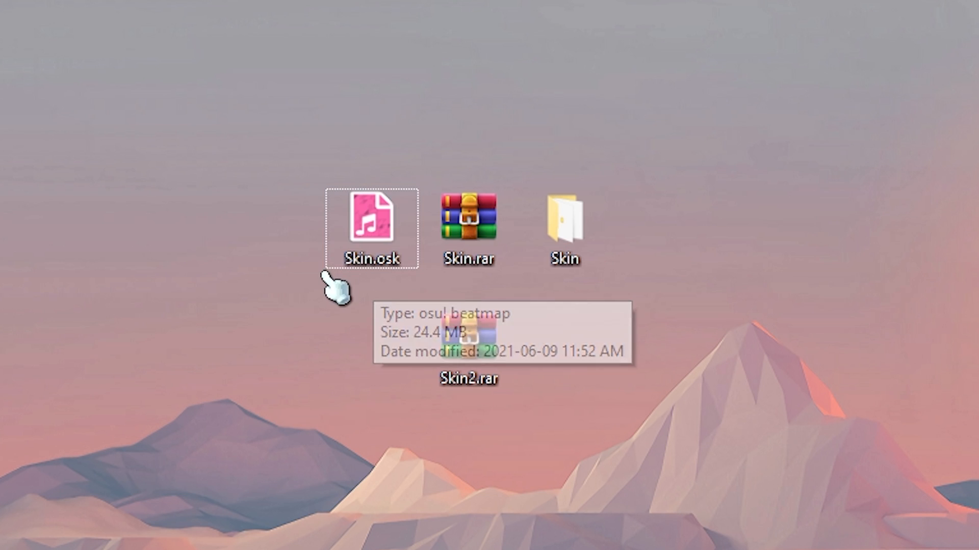
left_click(372, 225)
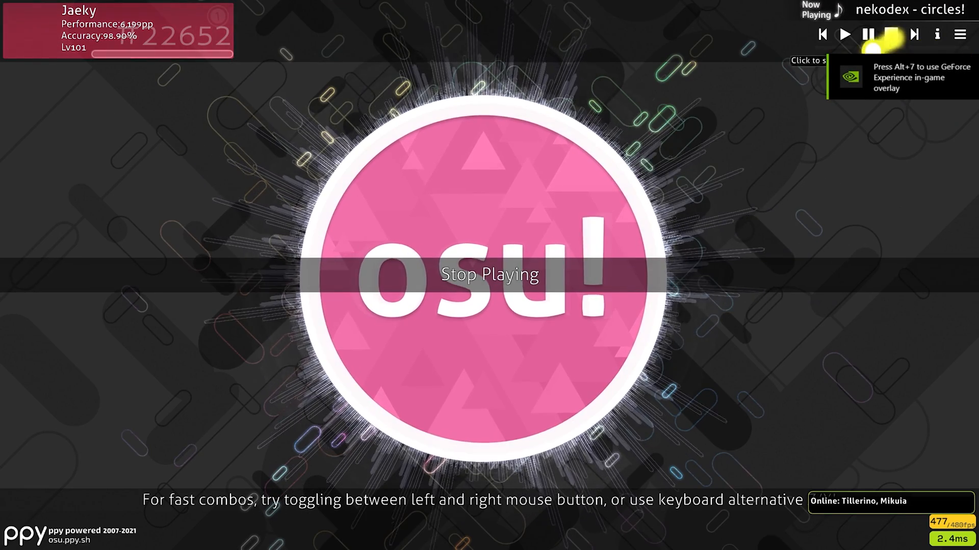
left_click(489, 275)
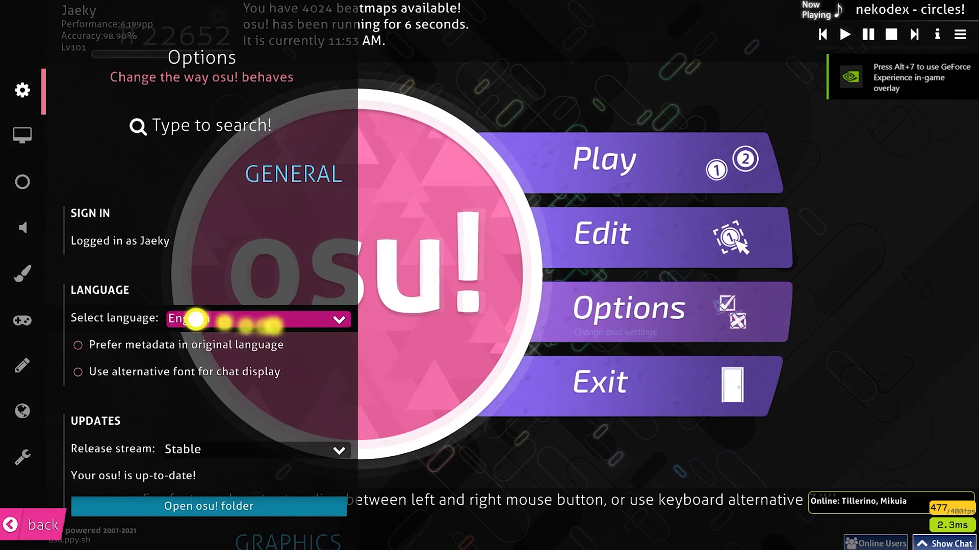
left_click(22, 273)
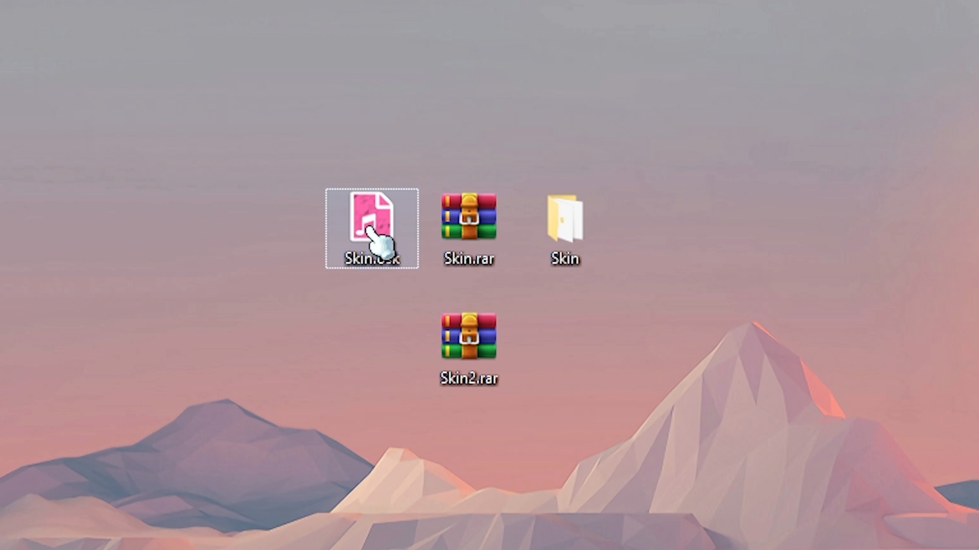
- View Skin.osk's Properties, showing it as an osu! beatmap that opens with osu!
right_click(372, 227)
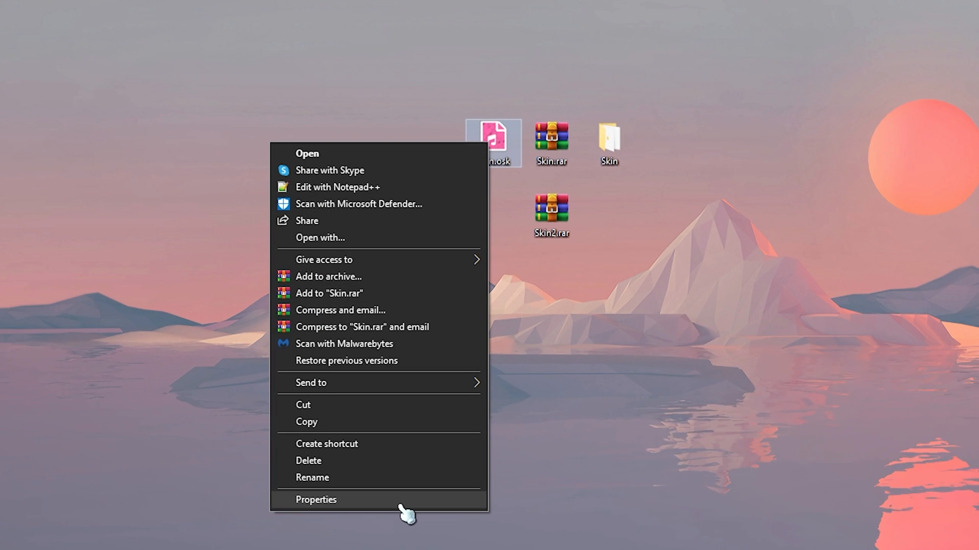
left_click(315, 500)
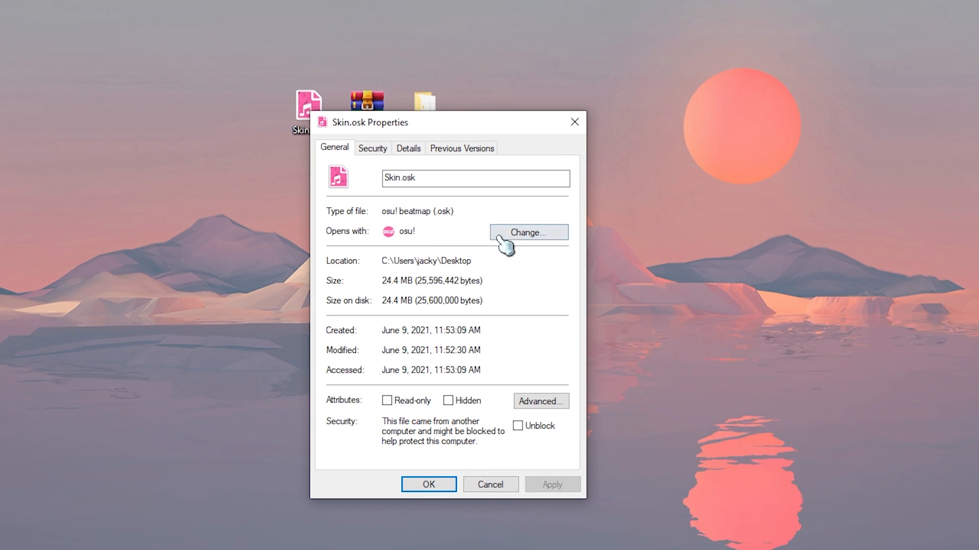
- Keep osu! as the app that opens .osk files, expanding the full app list
left_click(528, 232)
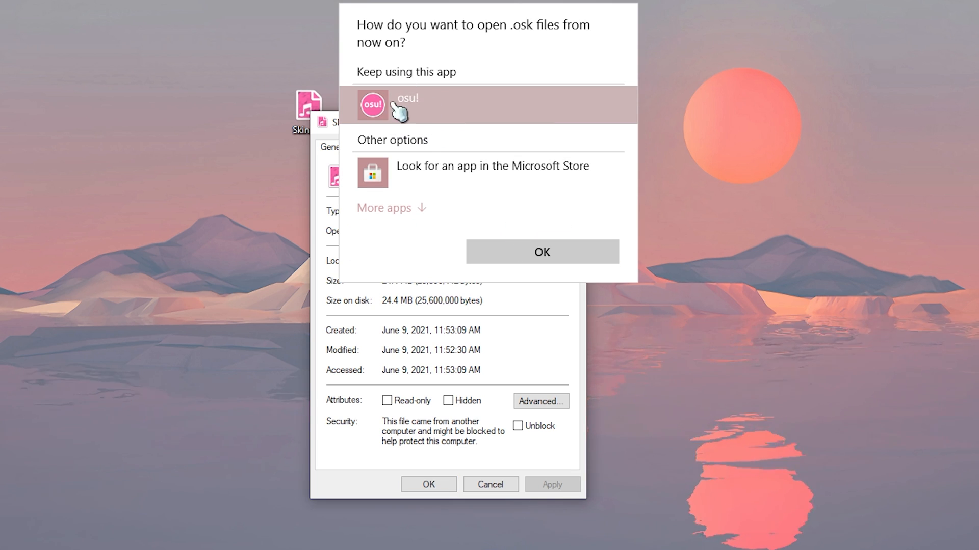
left_click(384, 207)
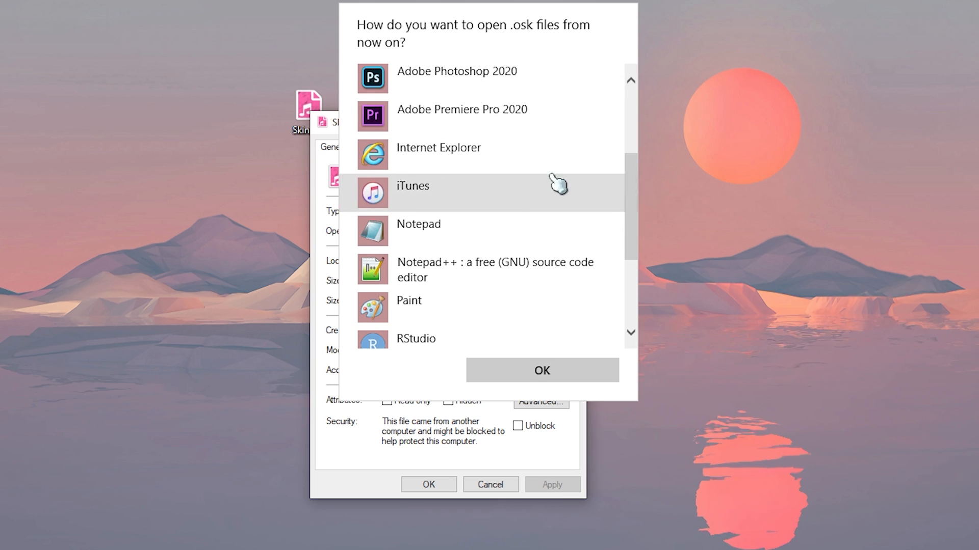
scroll("down", 3)
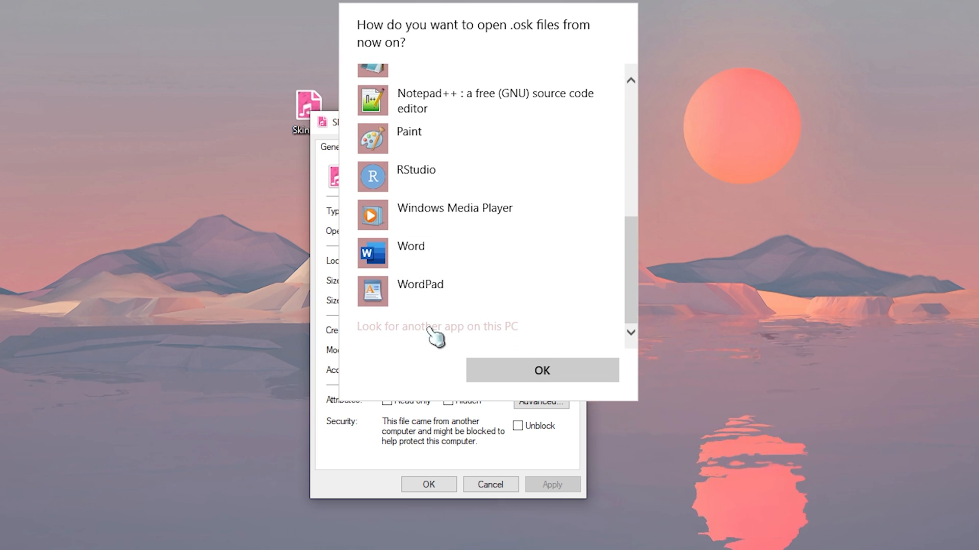
mouse_move(478, 342)
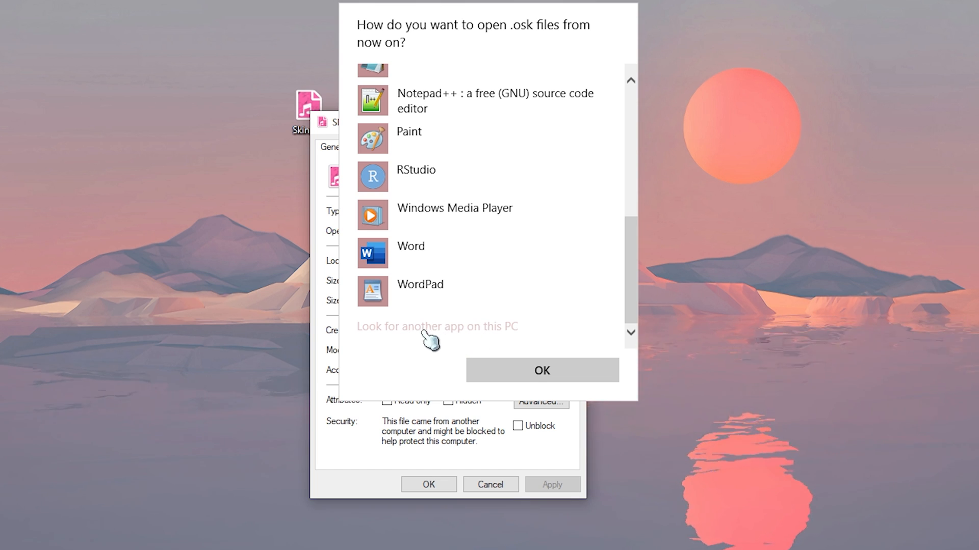
mouse_move(424, 334)
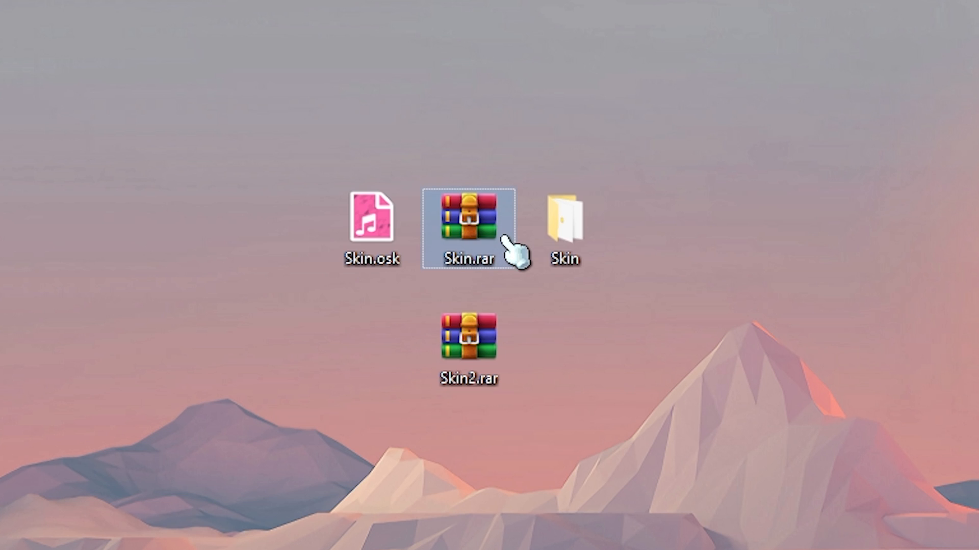
mouse_move(467, 225)
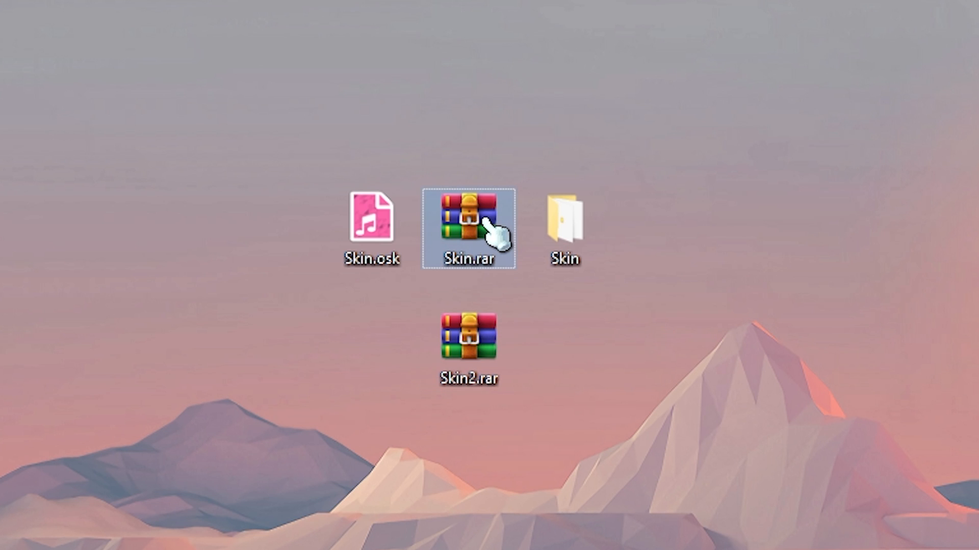
double_click(467, 223)
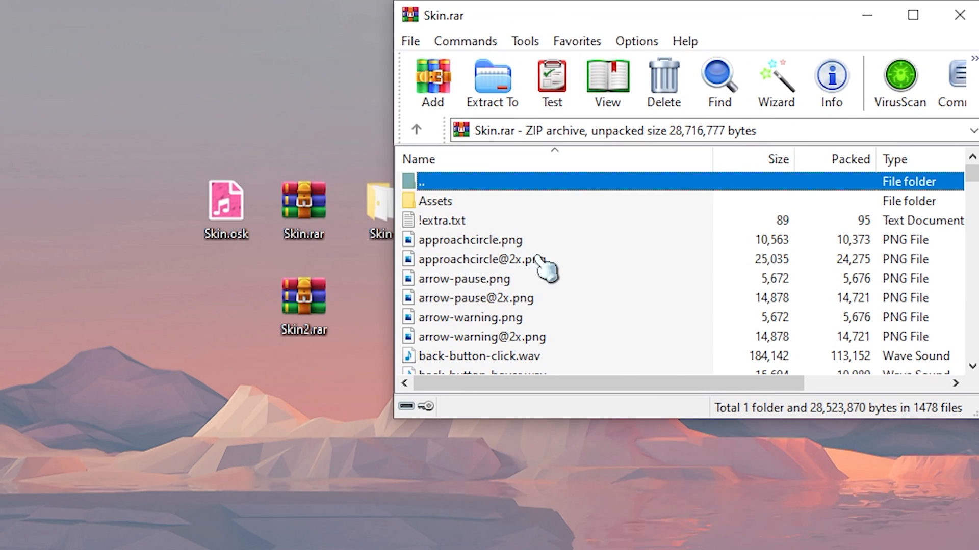
scroll("down", 3)
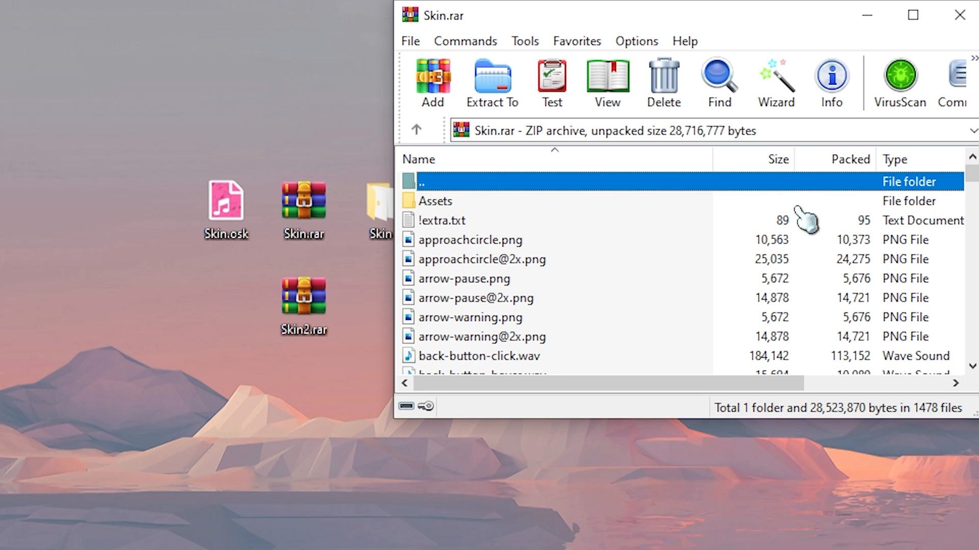
left_click(960, 15)
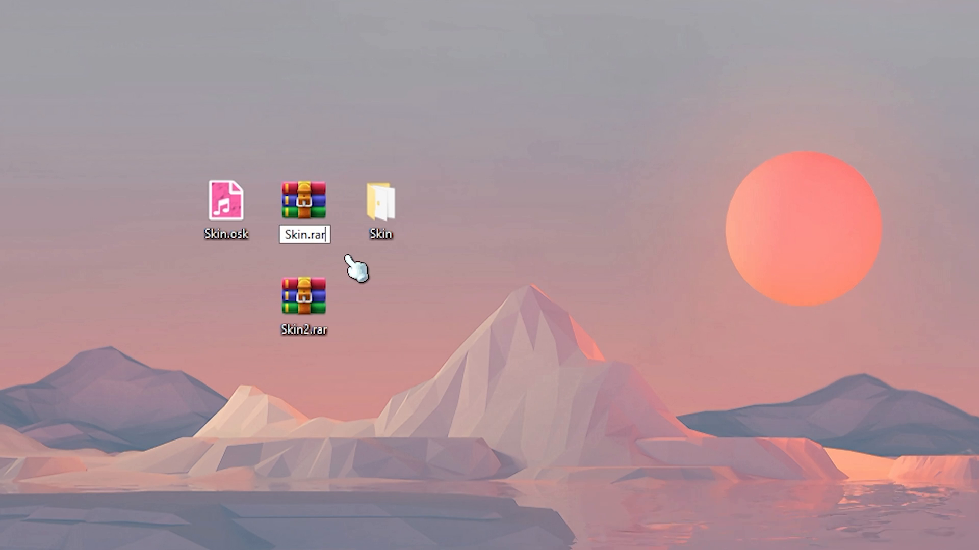
- Rename Skin.rar to Skin.osk and select the resulting Skin (2).osk file
type("Skin.osk")
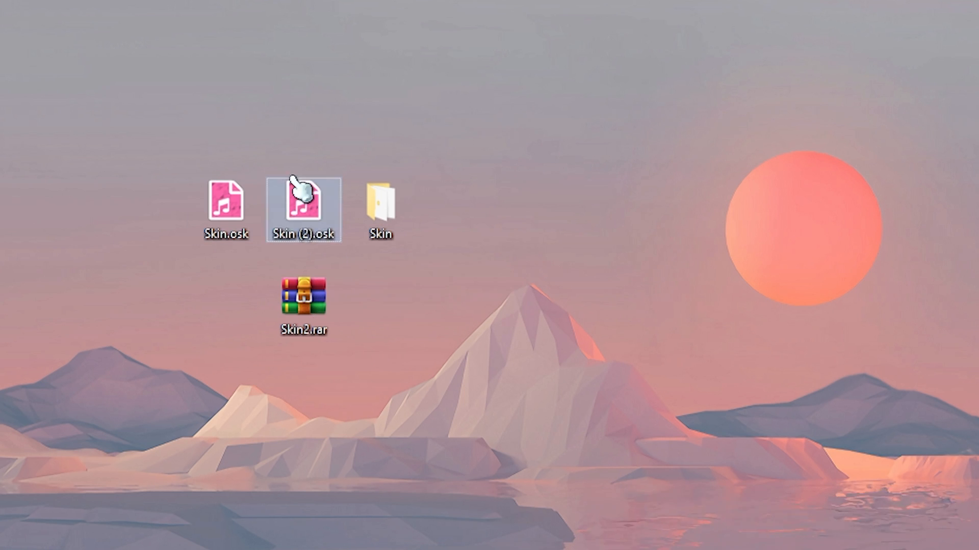
left_click(225, 206)
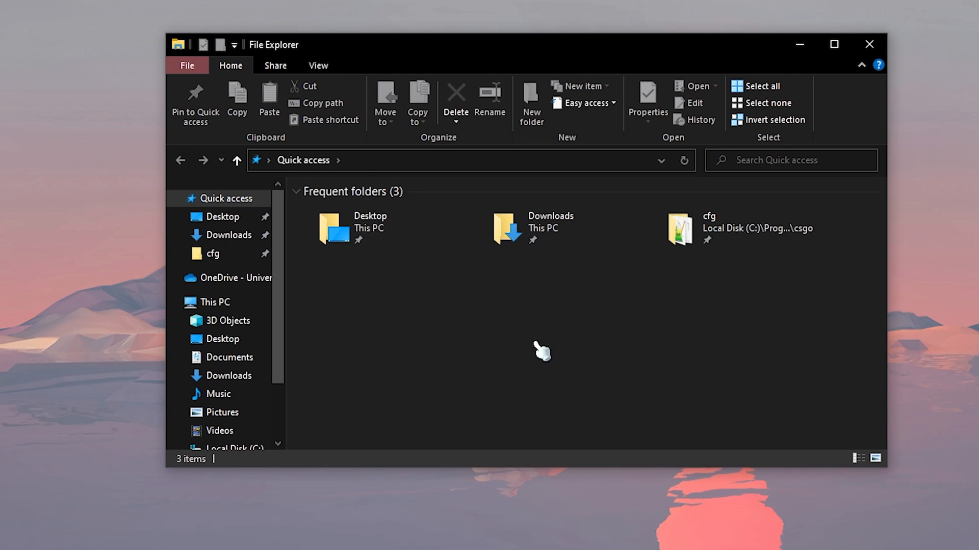
left_click(318, 65)
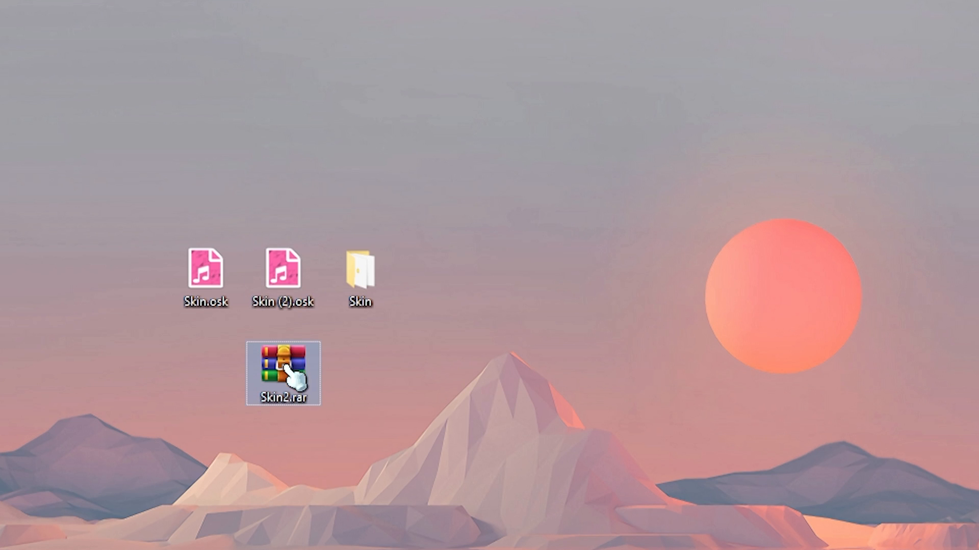
double_click(283, 373)
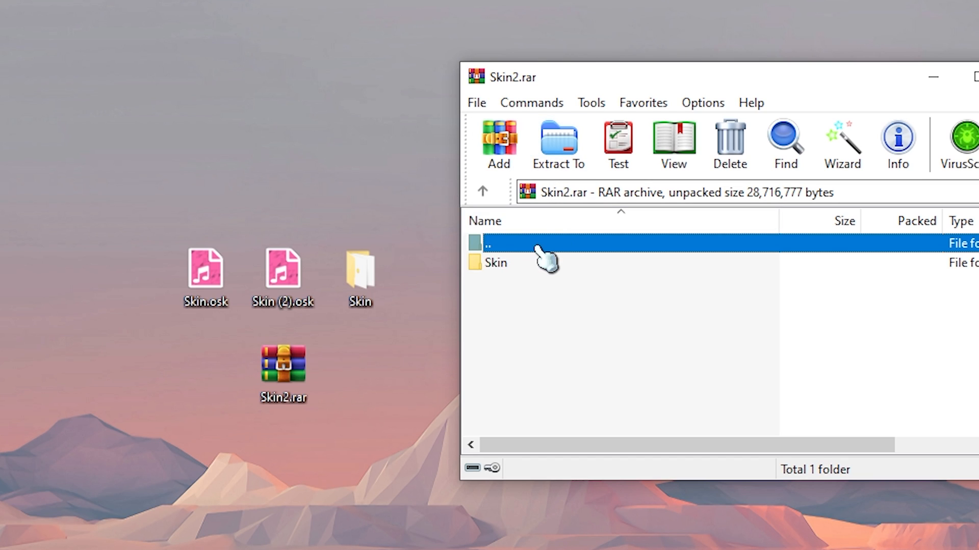
mouse_move(490, 287)
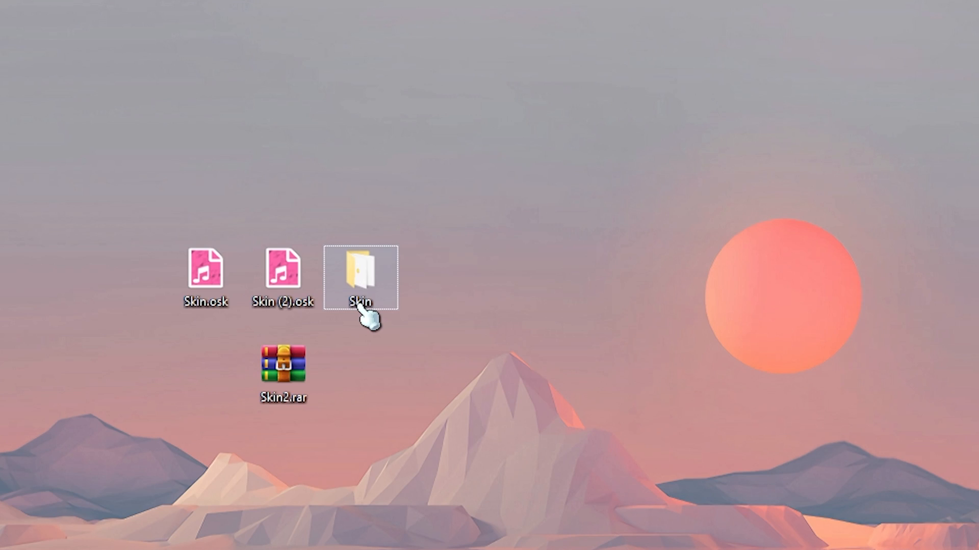
- Browse the desktop Skin folder's Assets folder, skin images and sound files
double_click(359, 277)
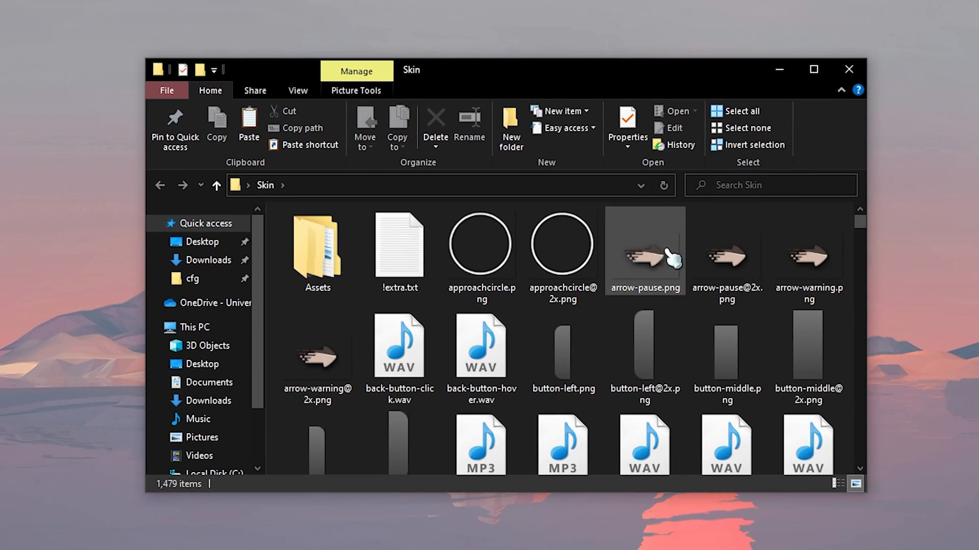
scroll("down", 3)
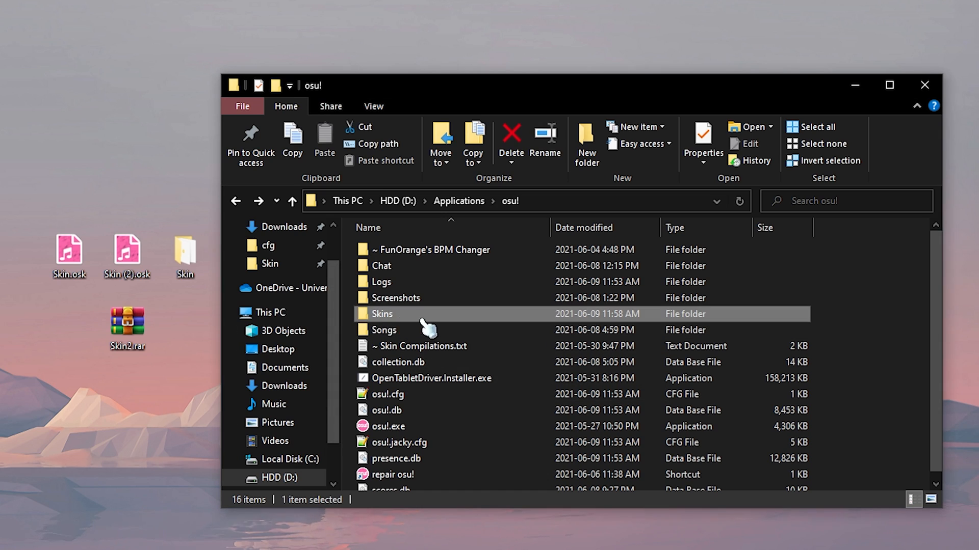
- Open the Skins folder under D:\Applications\osu! and select the Skin folder inside
double_click(381, 314)
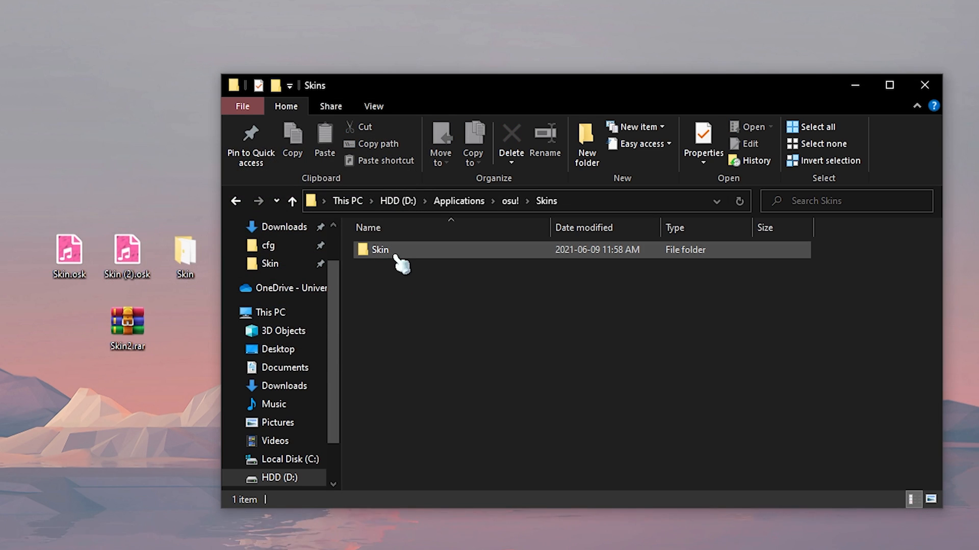
mouse_move(379, 250)
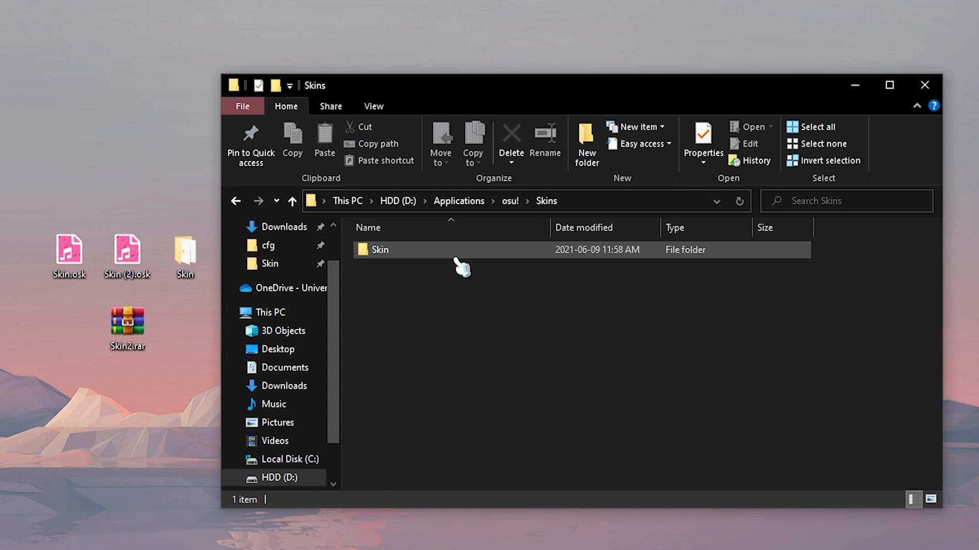
left_click(379, 250)
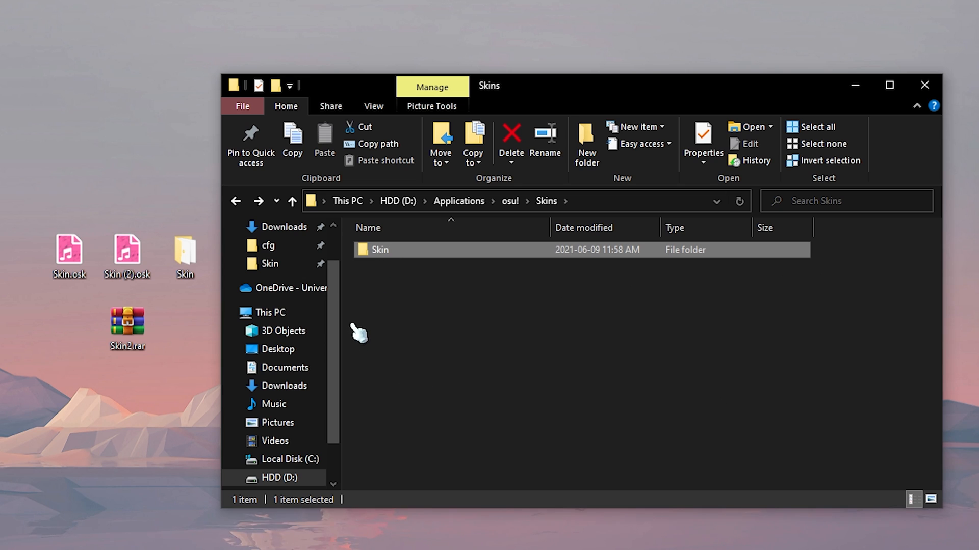
- Permanently delete the Skin folder from osu!'s Skins folder, confirming with Yes
left_click(127, 325)
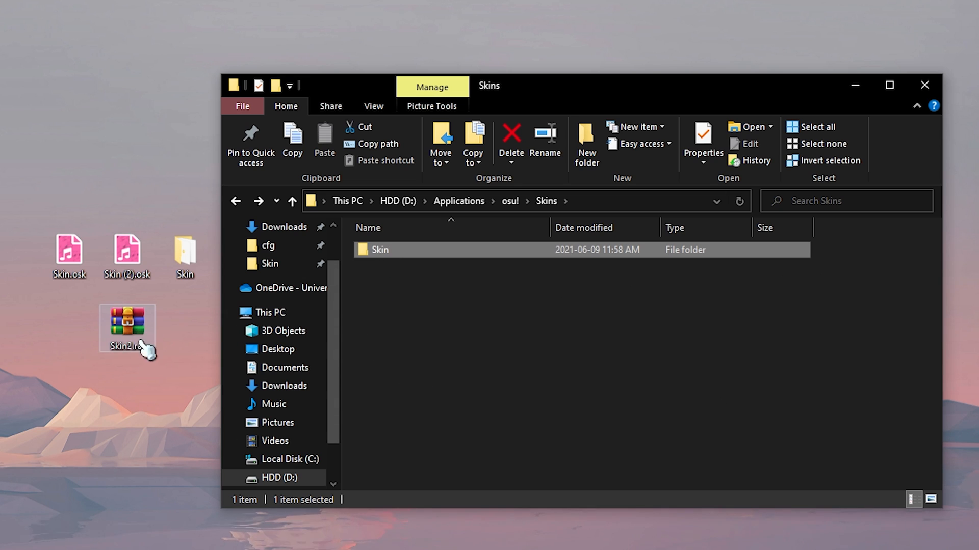
left_click(511, 141)
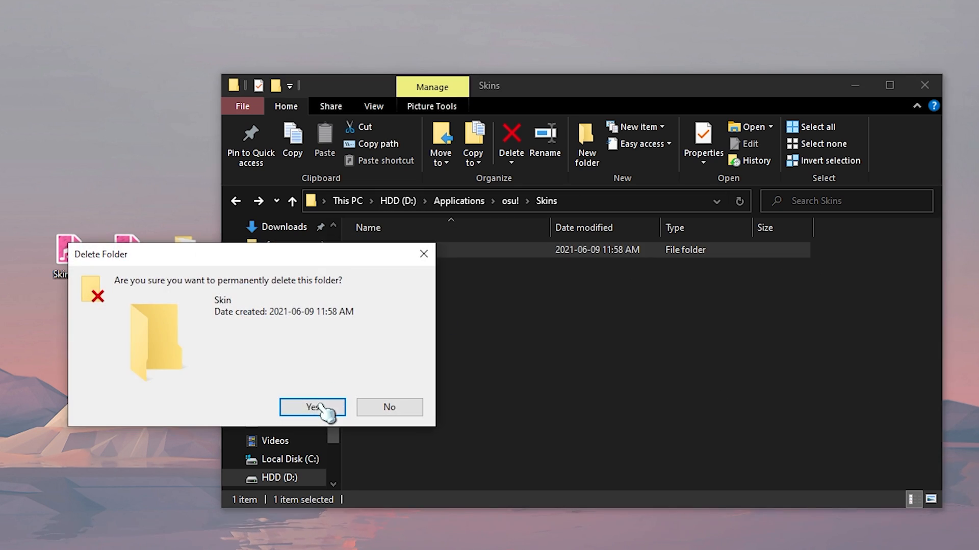
left_click(312, 407)
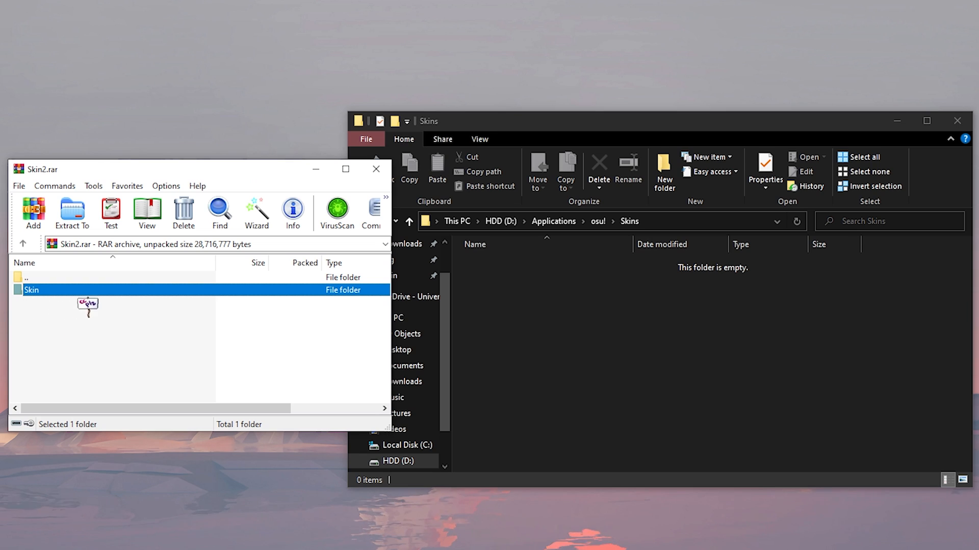
- Extract Skin2.rar's Skin folder from WinRAR into osu!'s Skins folder
left_click(72, 213)
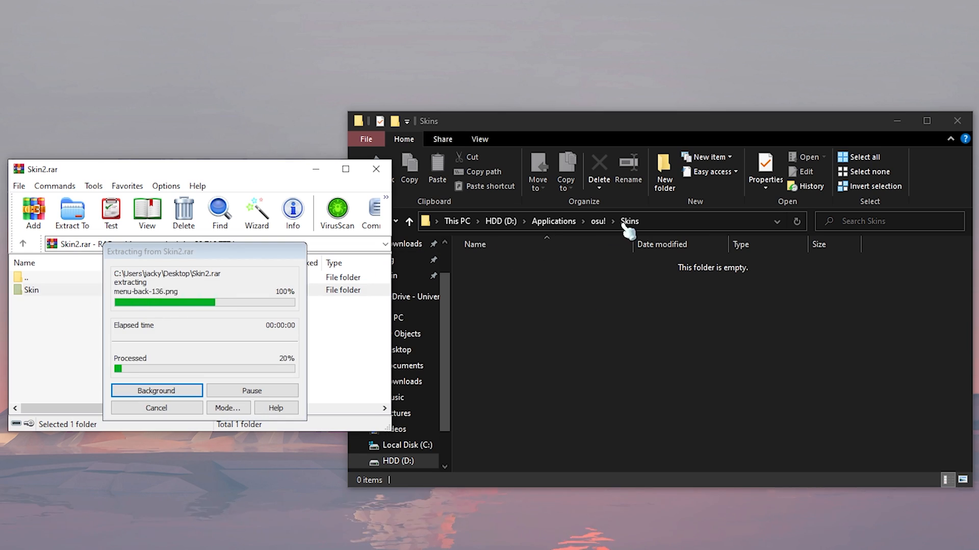